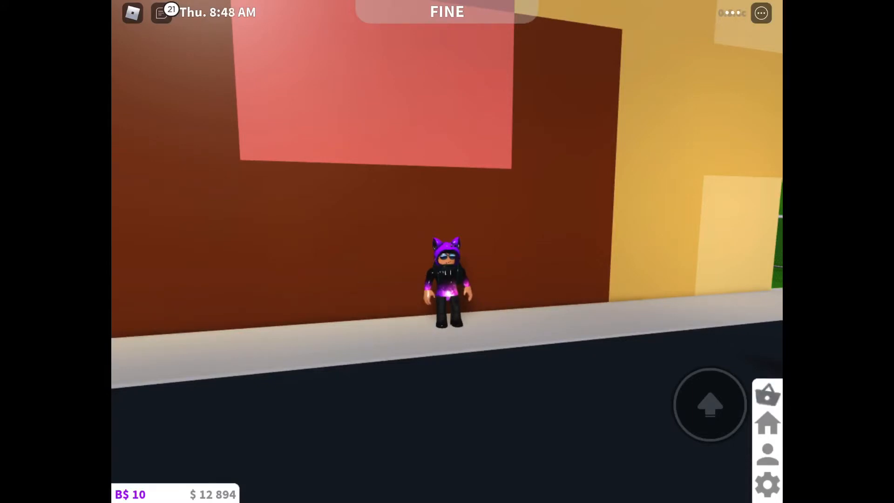
Check the Advanced Placing gamepass in the store, then enter Build Mode on the plot
{"action": "left_click", "coordinate": [767, 396]}
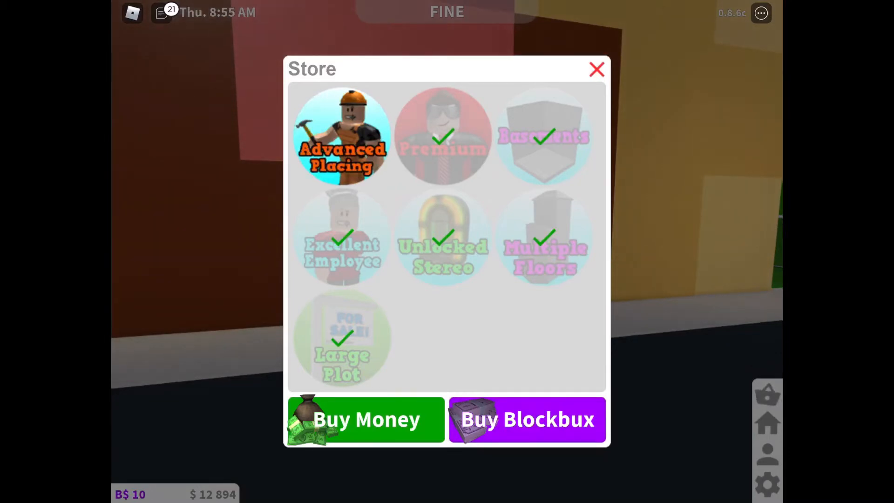
{"action": "left_click", "coordinate": [597, 69]}
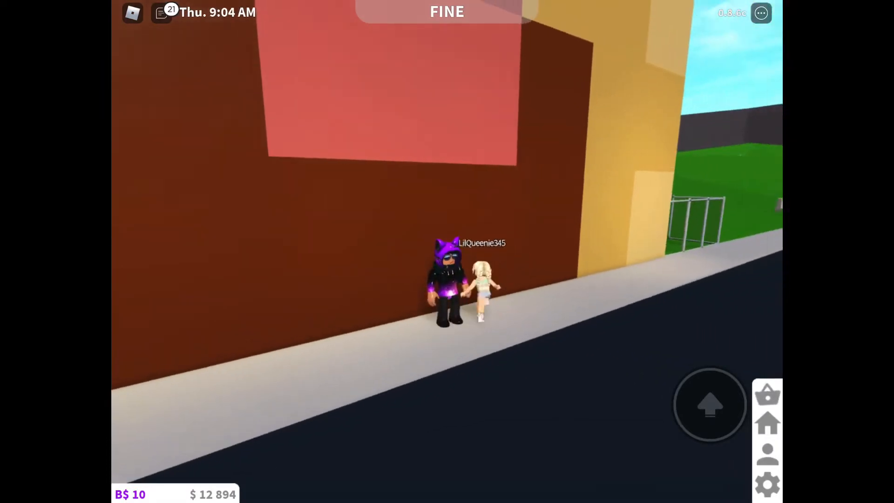
{"action": "left_click", "coordinate": [767, 422]}
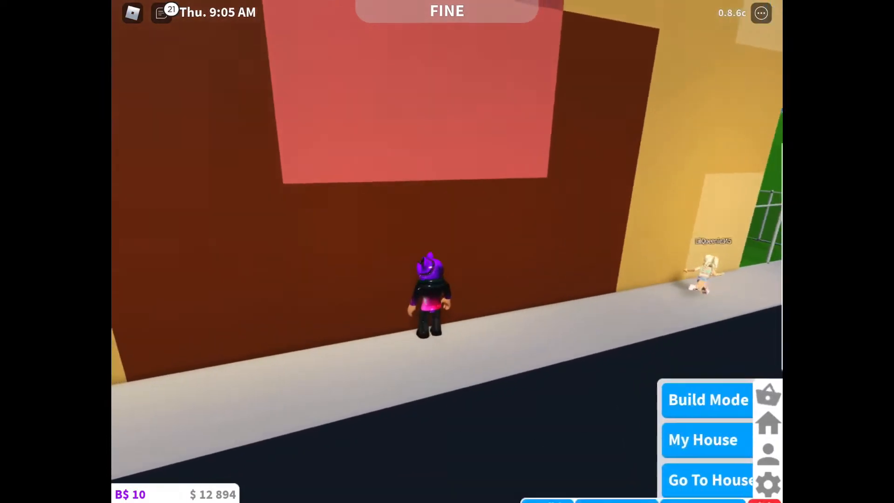
{"action": "left_click", "coordinate": [707, 399]}
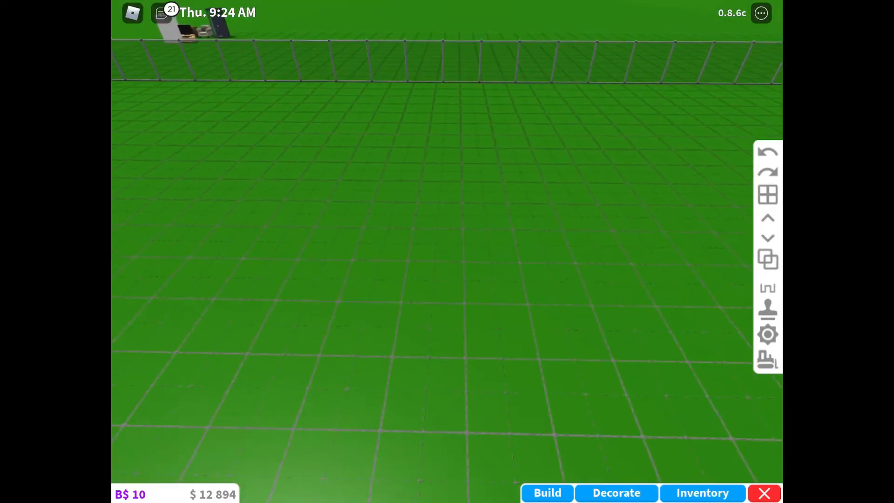
Place Dead Trees from the Garden catalog and reposition one to overlap the other
{"action": "left_click", "coordinate": [546, 492]}
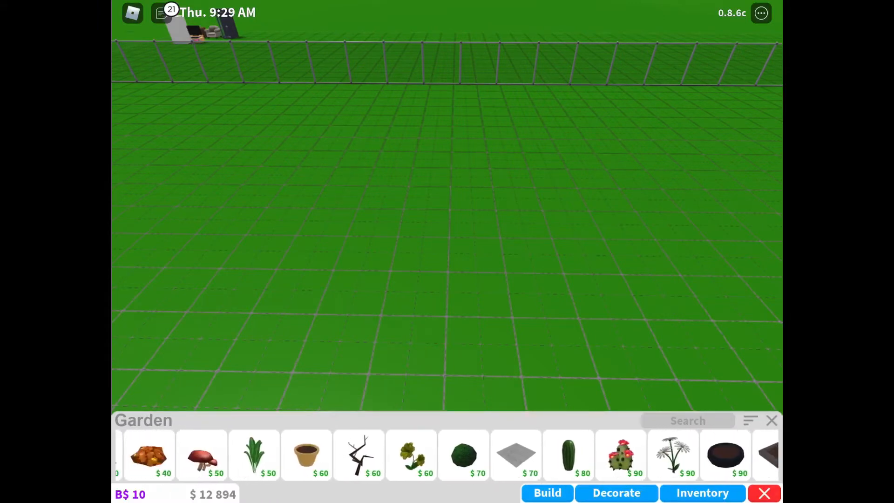
{"action": "left_click", "coordinate": [358, 455]}
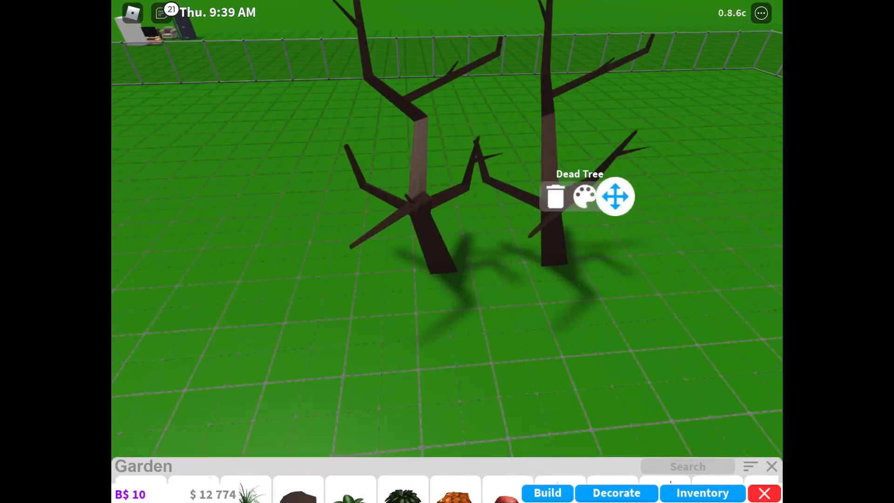
{"action": "left_click", "coordinate": [615, 196]}
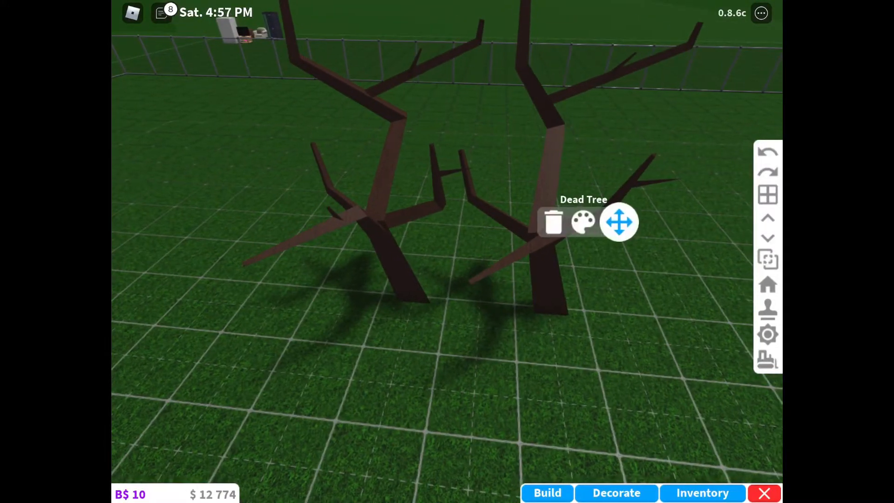
Pick the Basic Stove from the Appliances catalog for placement
{"action": "left_click", "coordinate": [619, 221]}
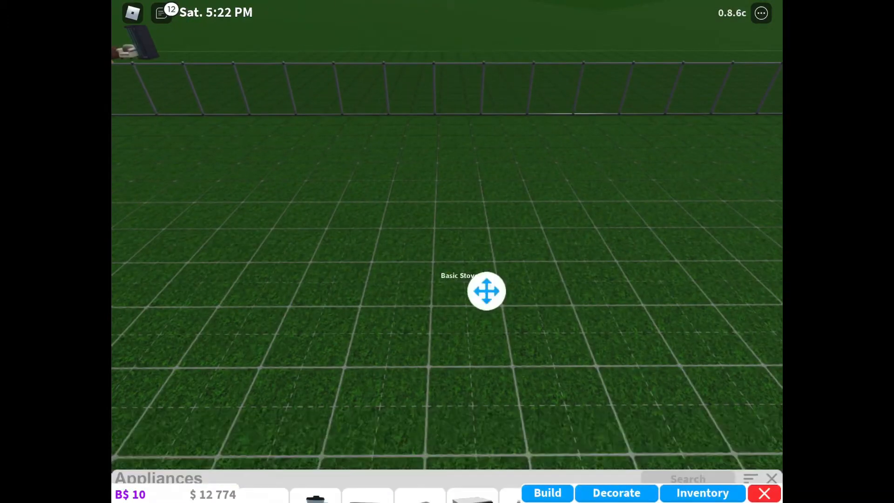
Set the stove on the grass, then reopen Appliances and scroll to the fridge
{"action": "left_click", "coordinate": [486, 290]}
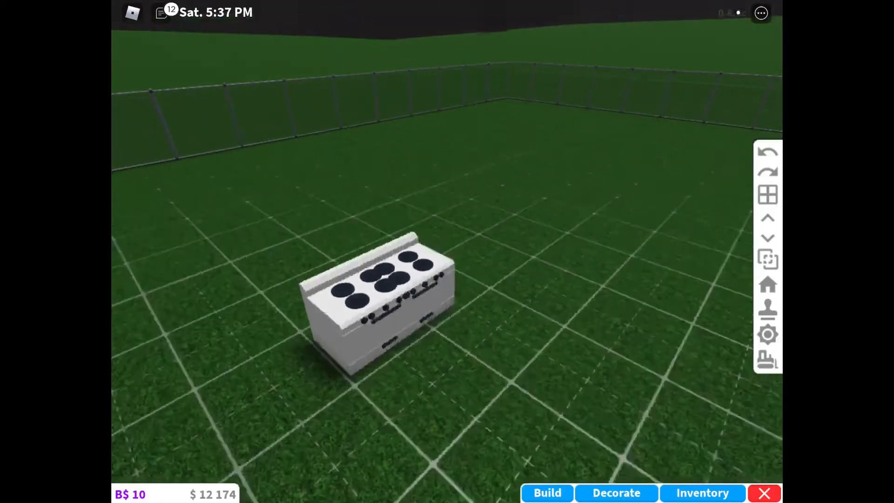
{"action": "left_click", "coordinate": [546, 492]}
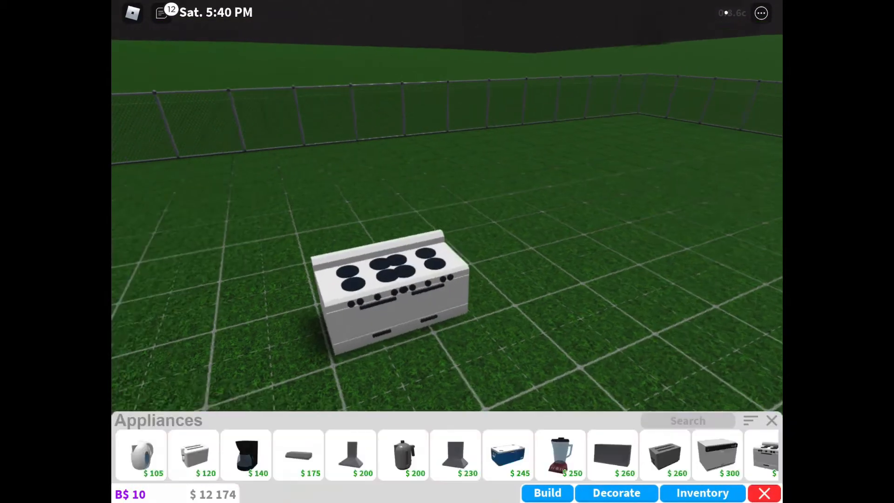
{"action": "scroll", "scroll_direction": "right", "scroll_amount": 3}
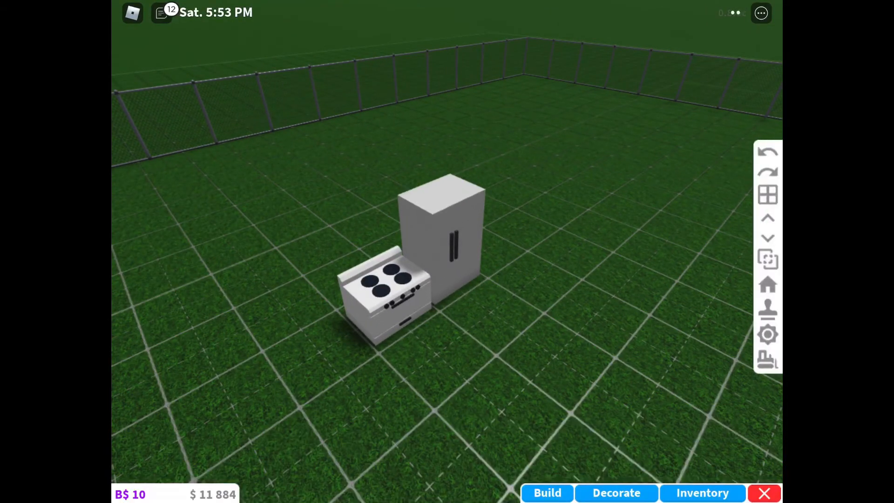
Drag the fridge flush against the stove's side, then pick it up again
{"action": "left_click", "coordinate": [450, 234]}
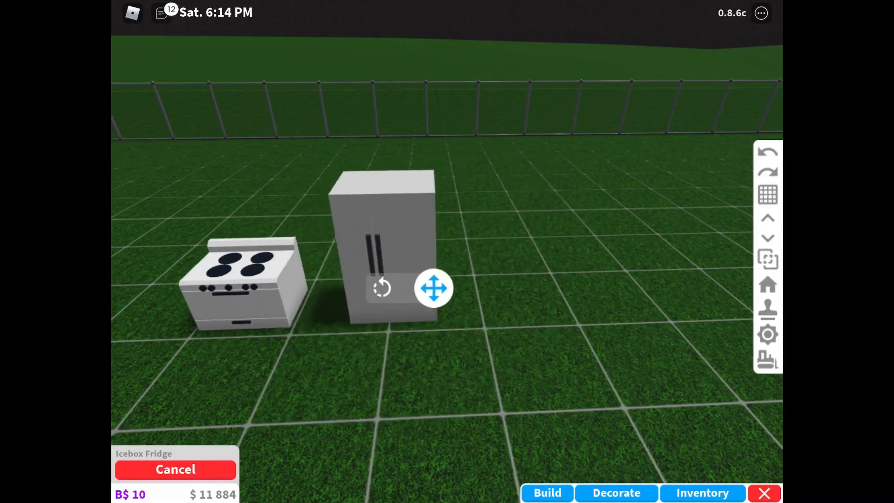
{"action": "left_click_drag", "start_coordinate": [435, 287], "coordinate": [398, 297]}
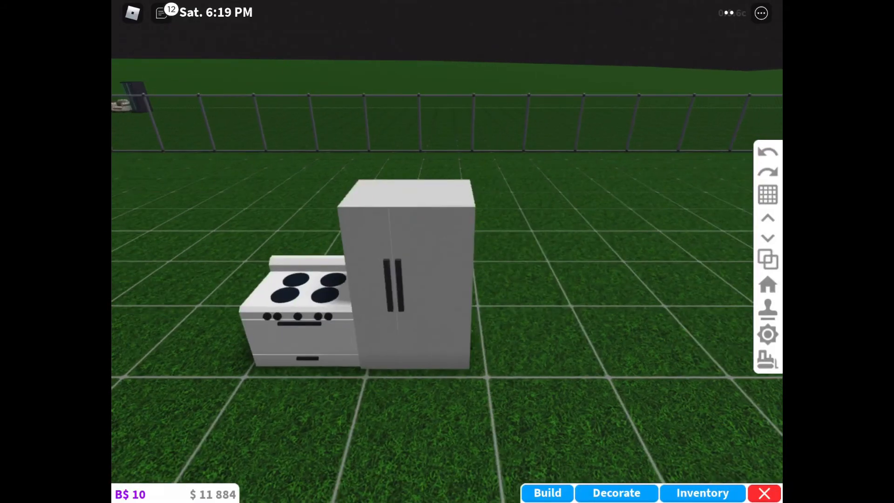
{"action": "left_click", "coordinate": [405, 274]}
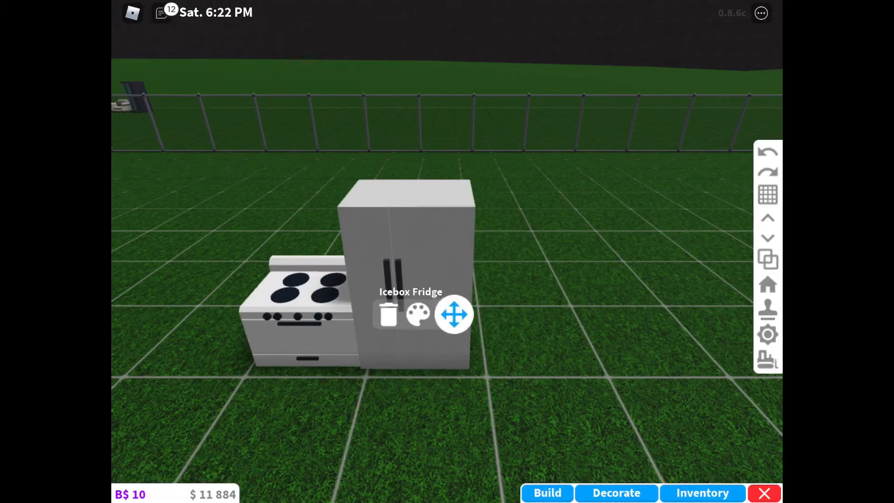
{"action": "left_click", "coordinate": [454, 314]}
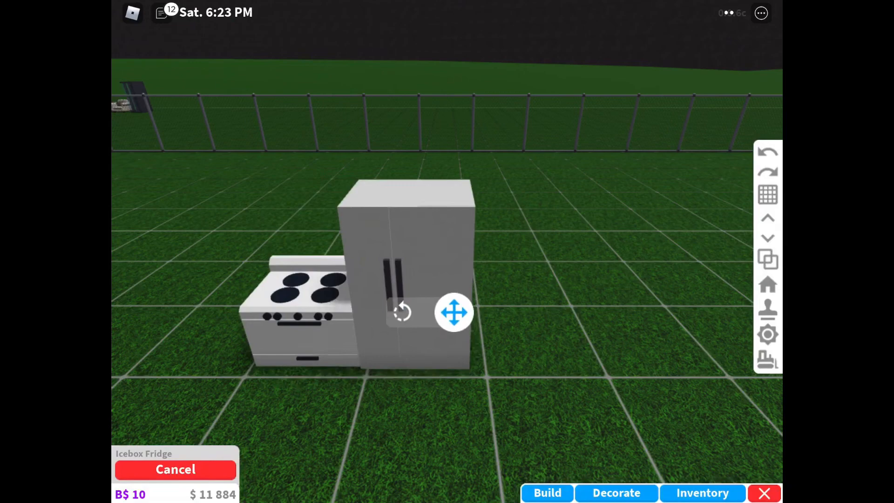